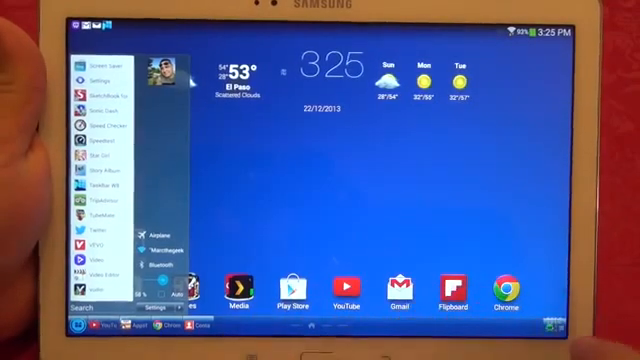
Step: Open Taskbar W8's settings to reach the start button icon style list
click(400, 180)
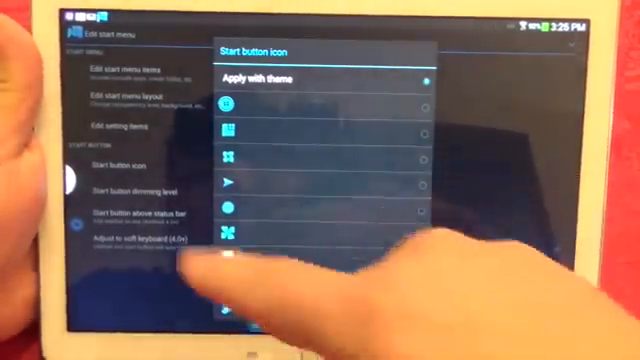
scroll(down, 3)
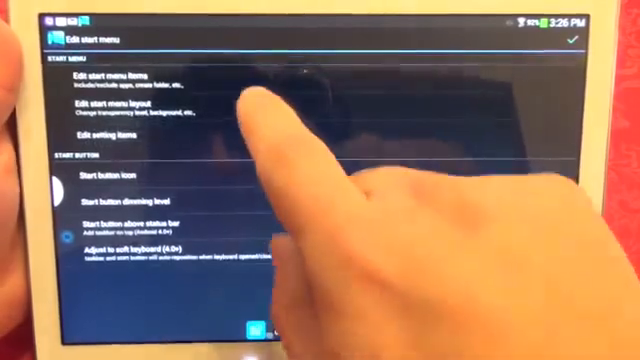
Step: Open Edit start menu layout, showing sliders for menu height, transparency and taskbar height
click(120, 105)
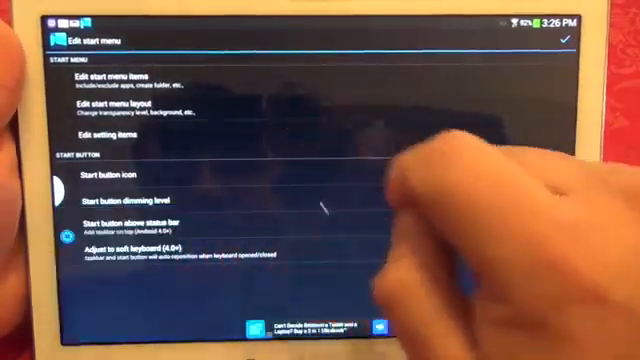
click(130, 108)
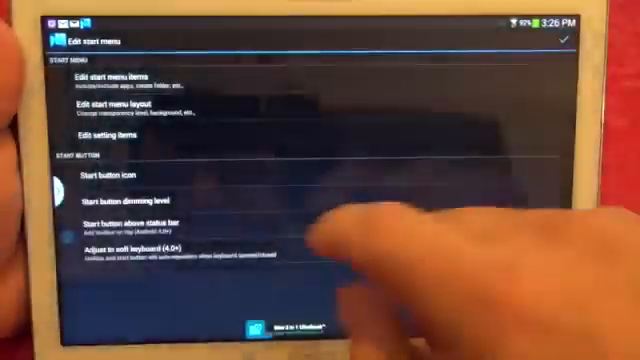
click(120, 110)
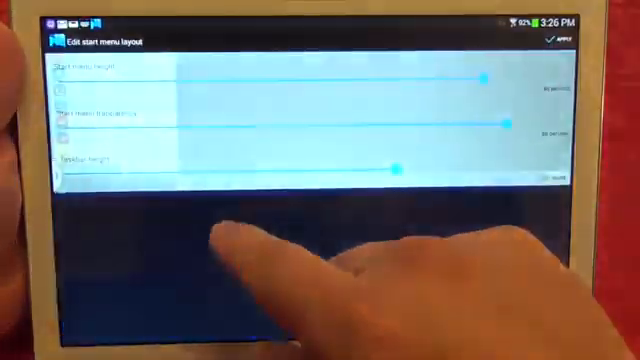